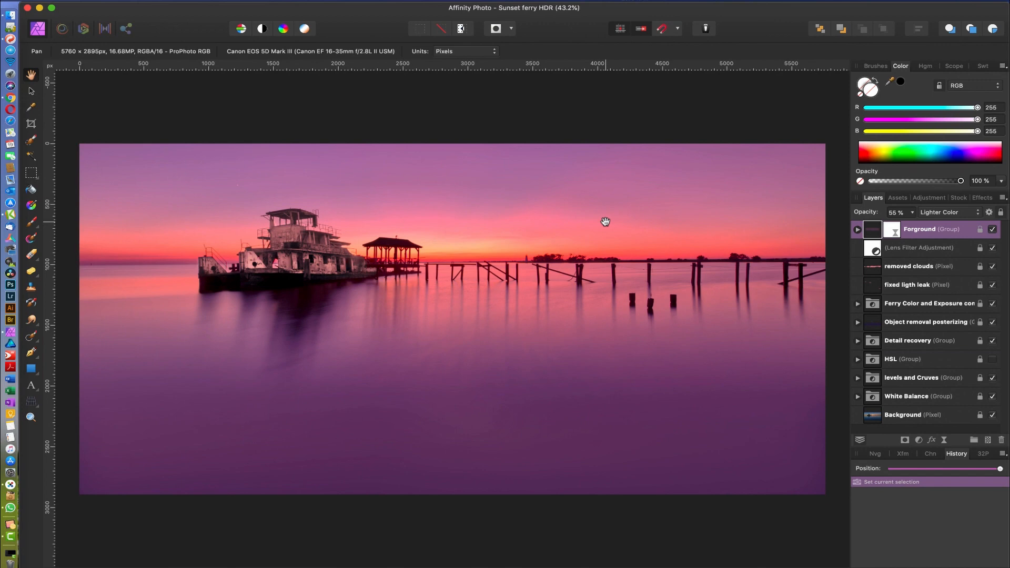
mouse_move(688, 92)
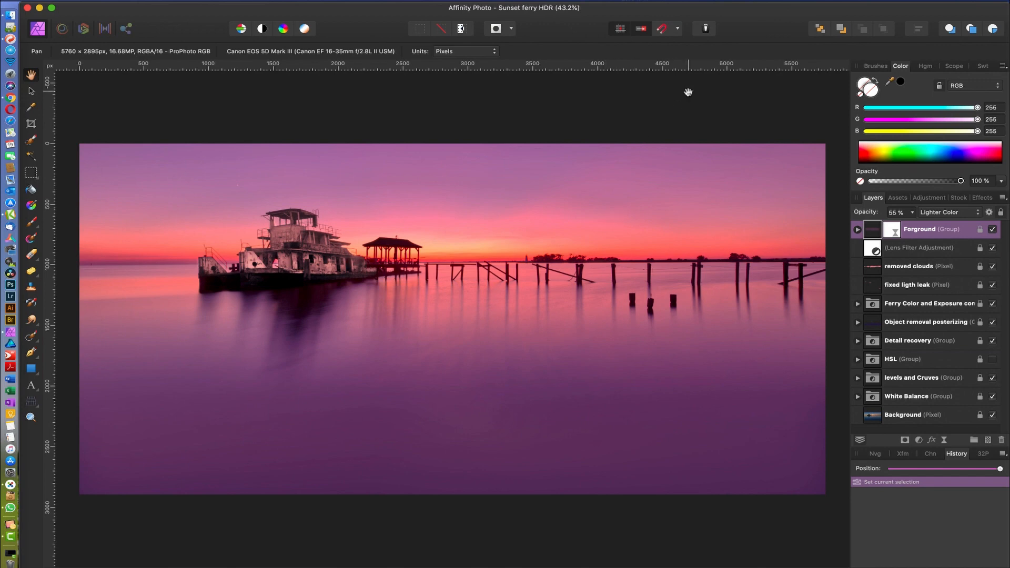
mouse_move(472, 103)
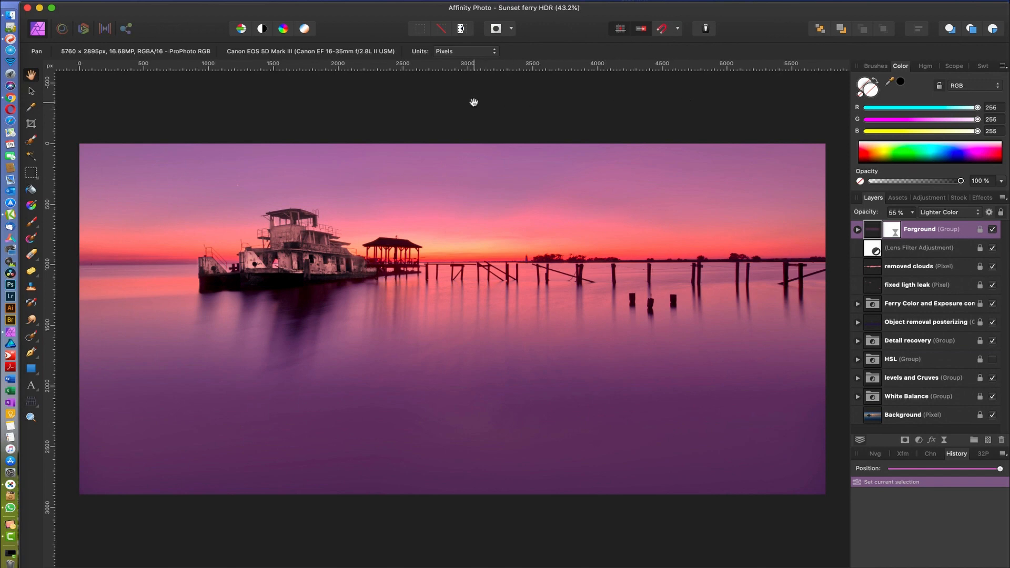
mouse_move(613, 113)
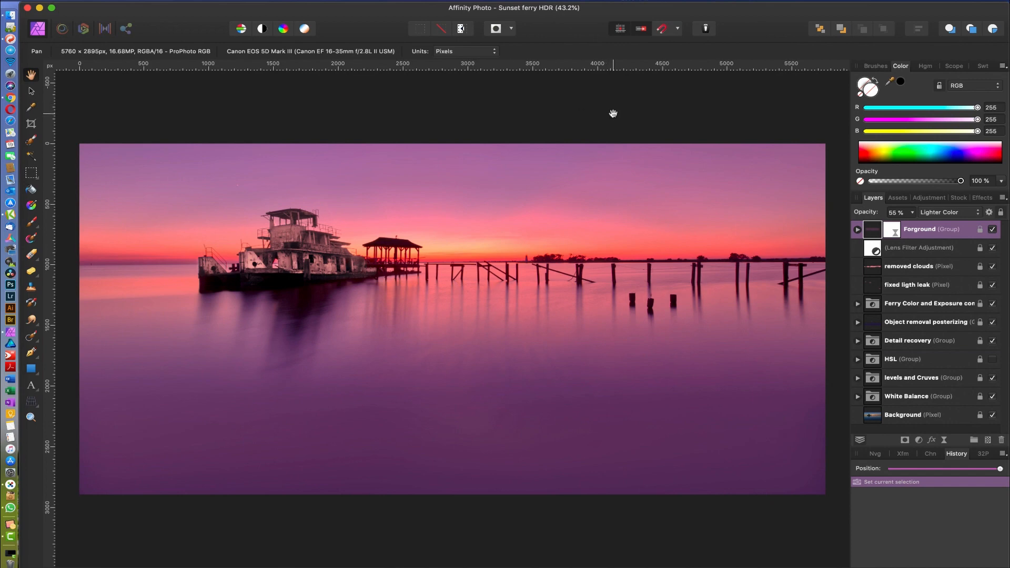
mouse_move(880, 201)
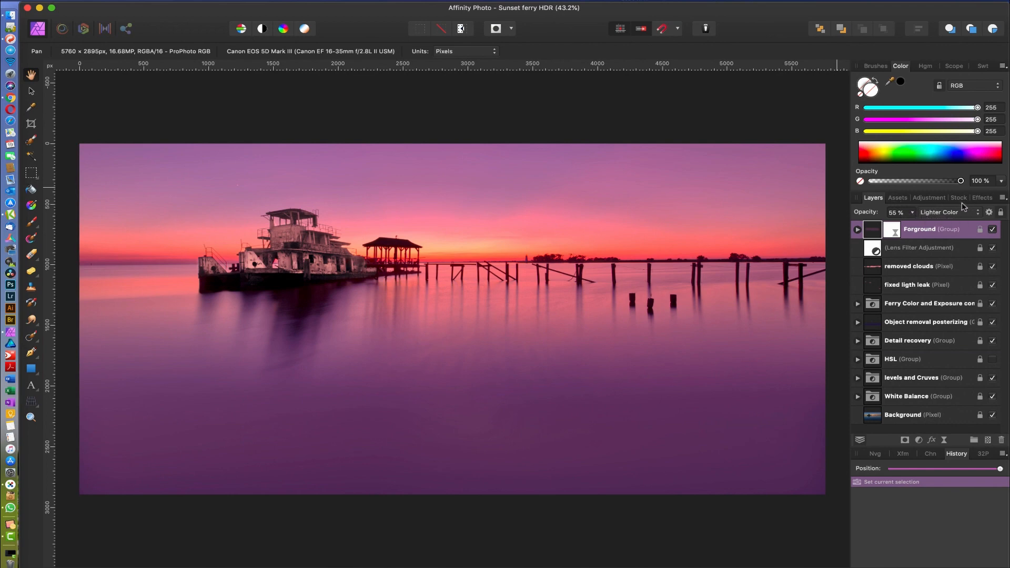
Show the Stock panel with Unsplash as source and focus its search field
click(959, 197)
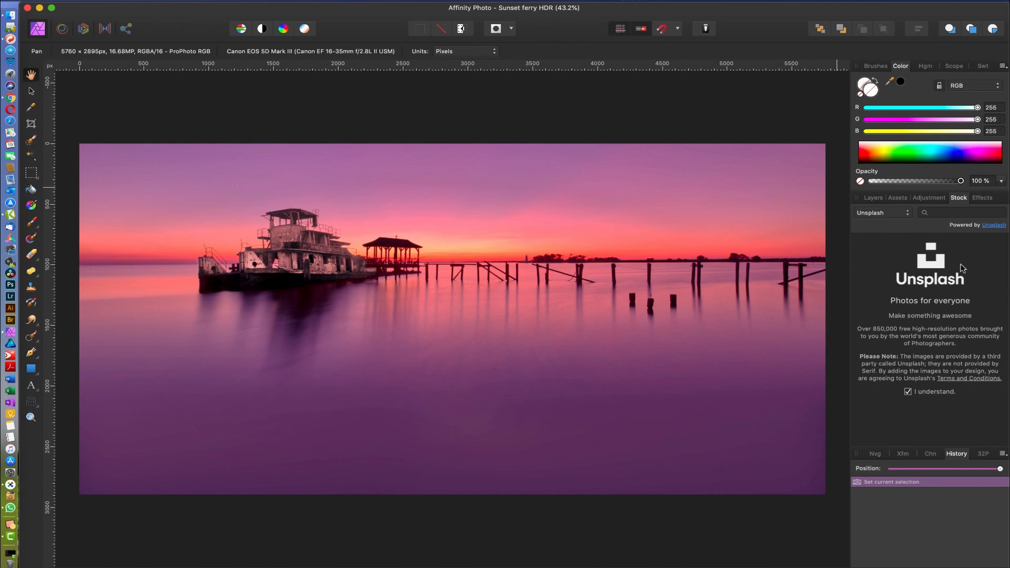
mouse_move(947, 295)
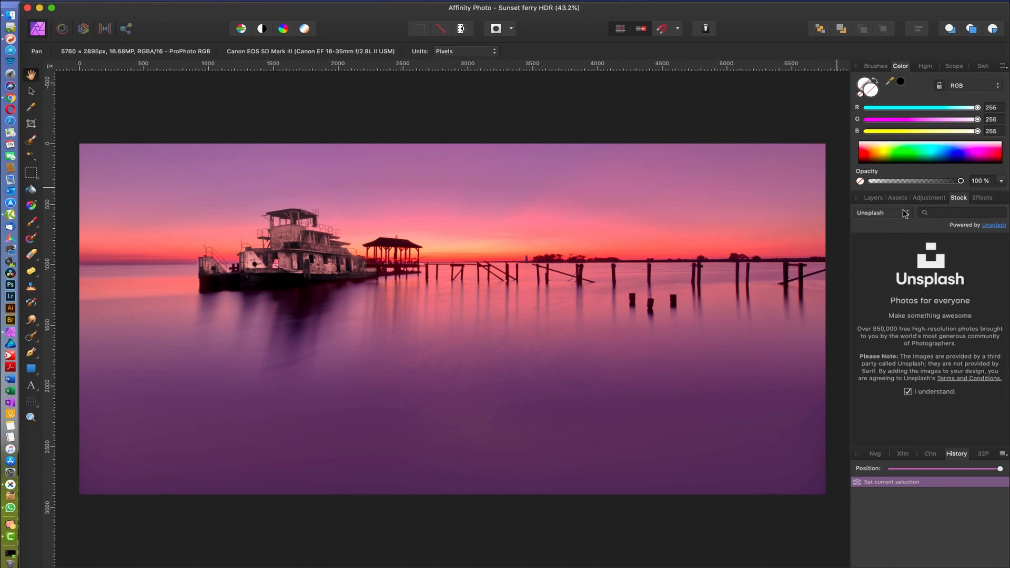
click(880, 213)
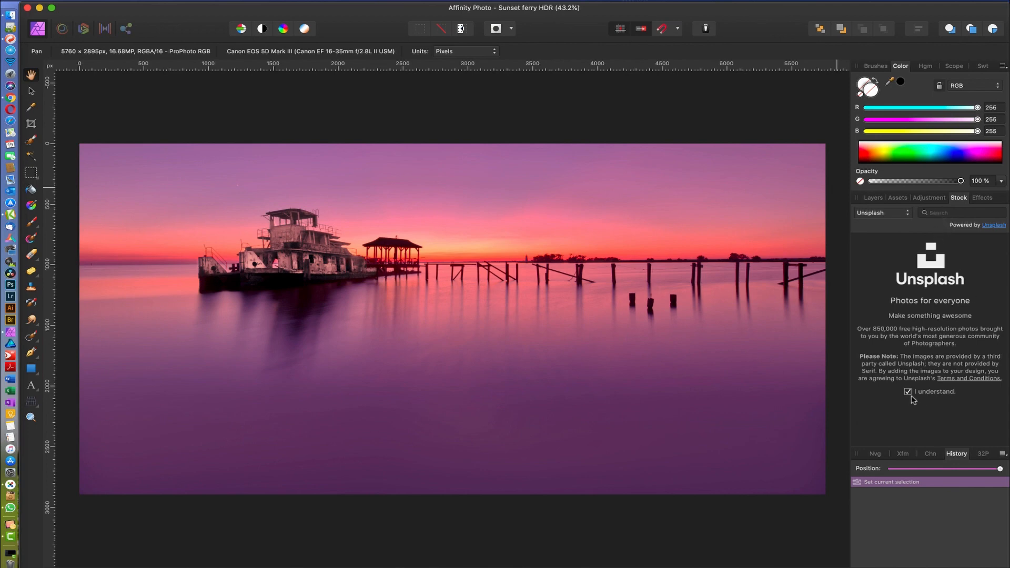
mouse_move(1009, 417)
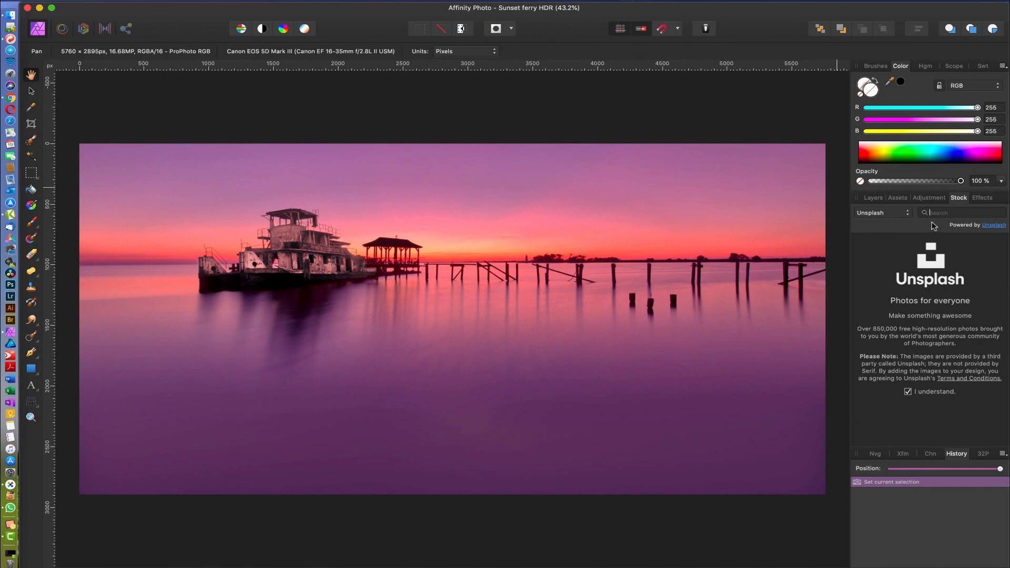
Search the Unsplash stock library for 'eagle' and browse the thumbnail results
text(eagle)
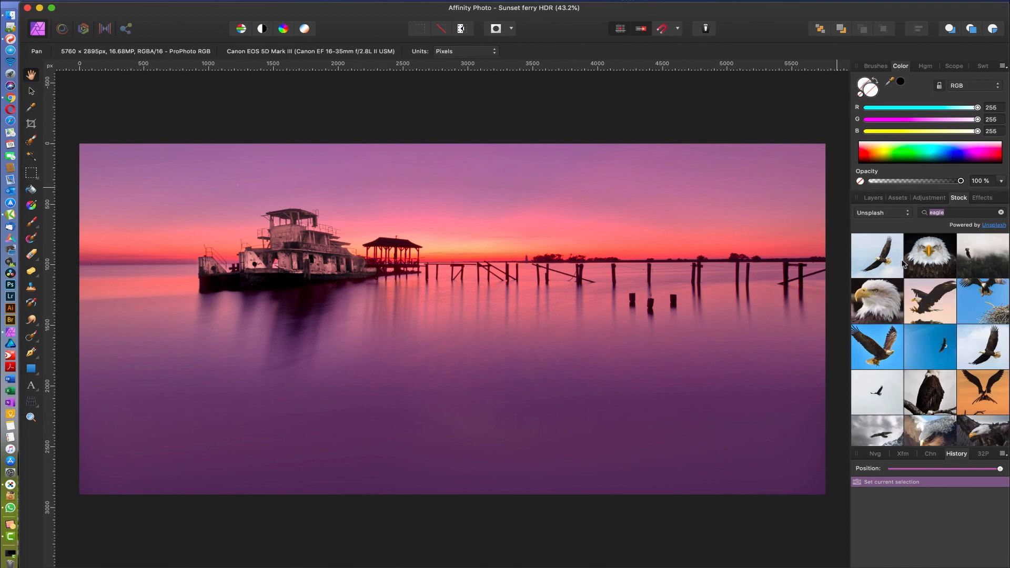
scroll(down, 3)
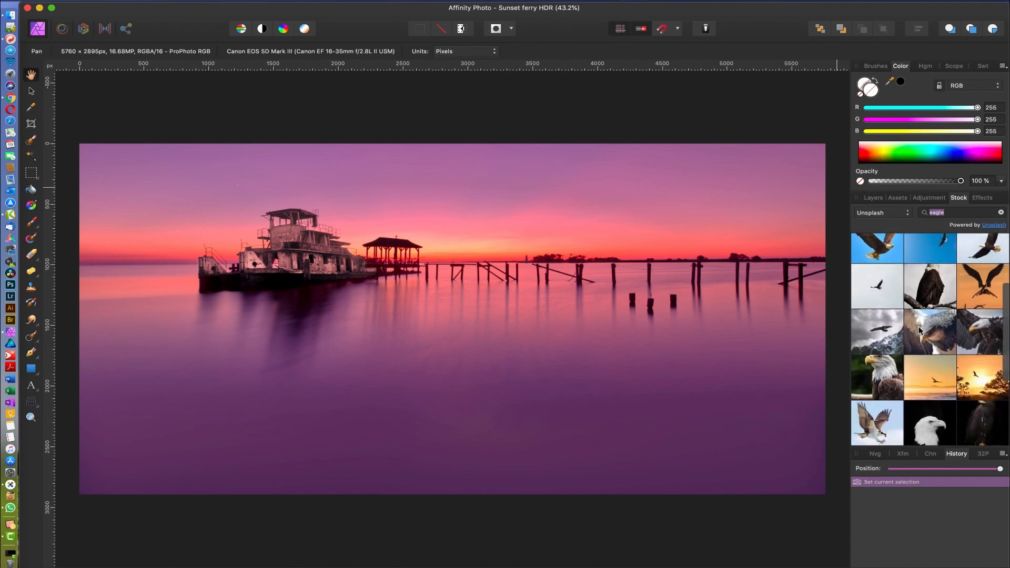
scroll(down, 3)
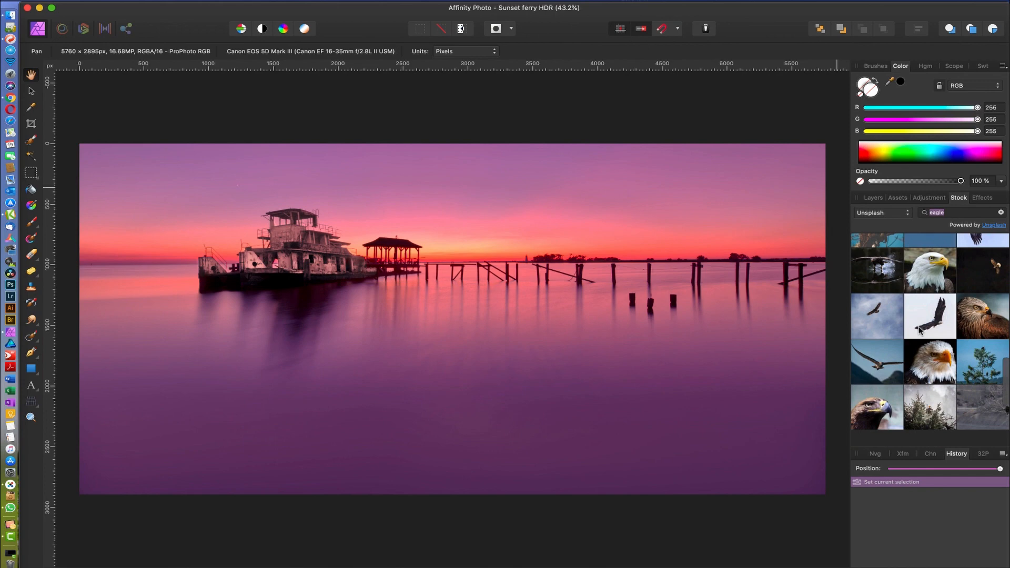
scroll(down, 3)
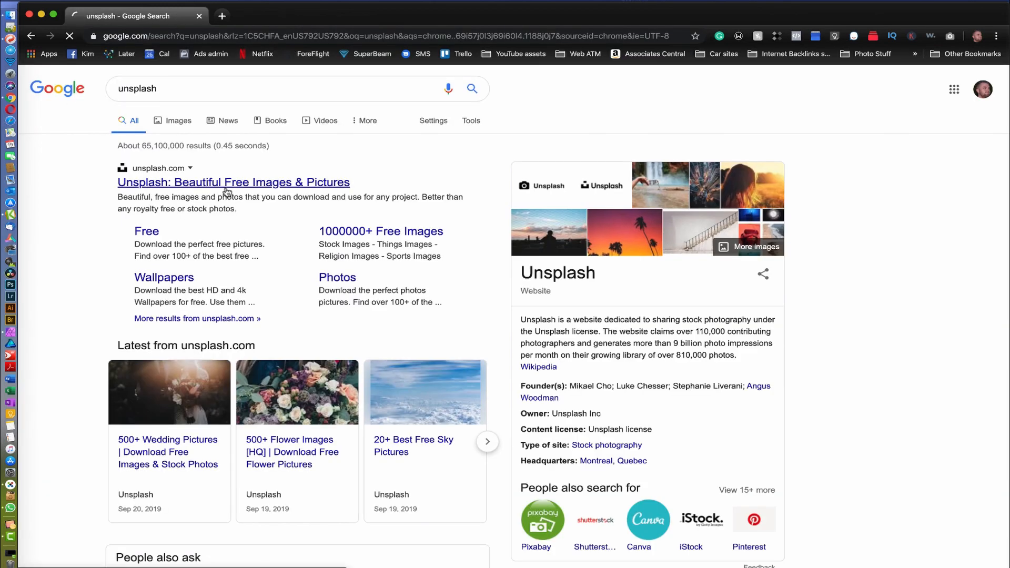
Go to the Unsplash website from the Google search results in Chrome
click(233, 183)
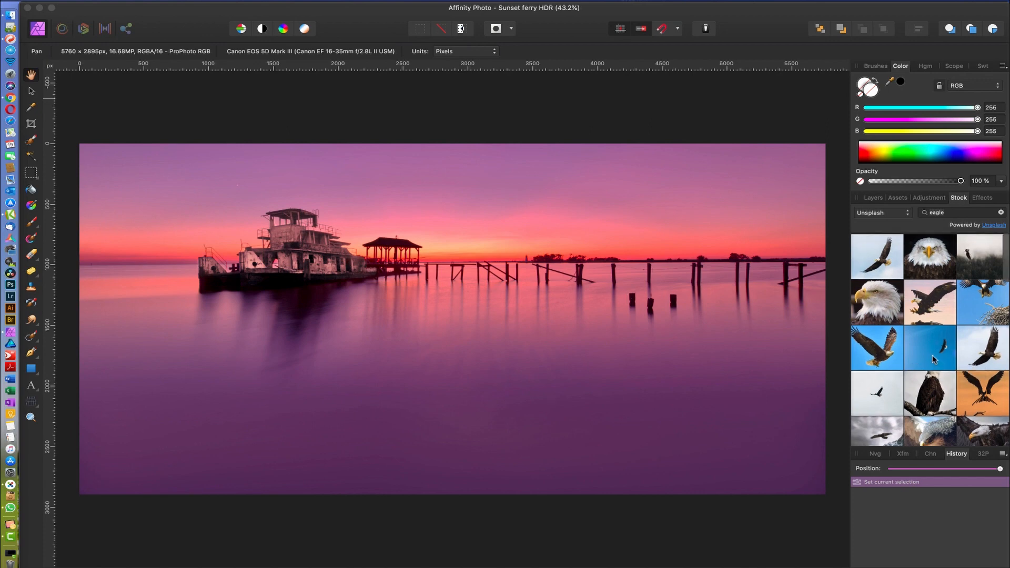
Browse the eagle thumbnails and send the bird-over-sunset photo to its Unsplash page
scroll(down, 3)
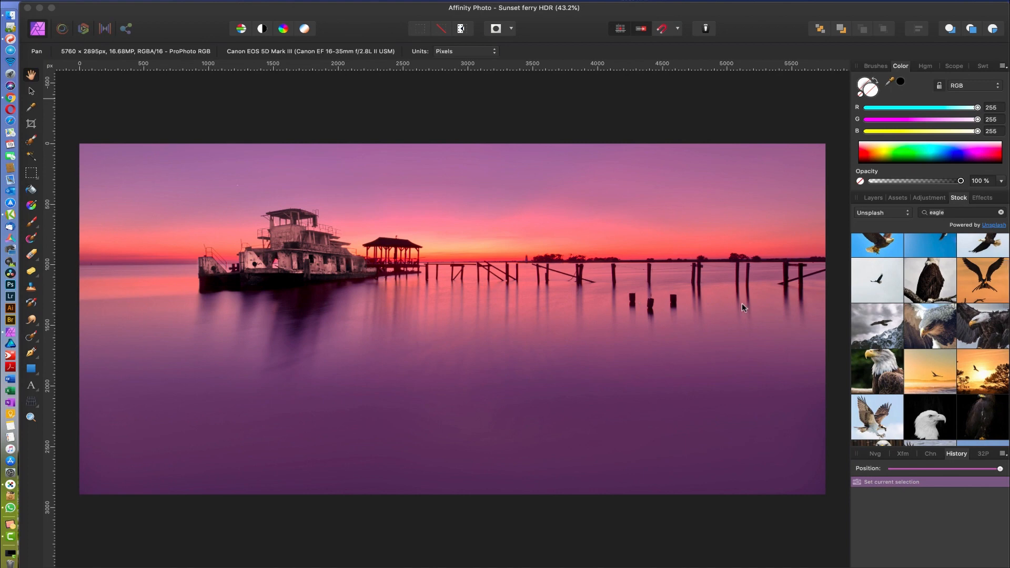
mouse_move(931, 326)
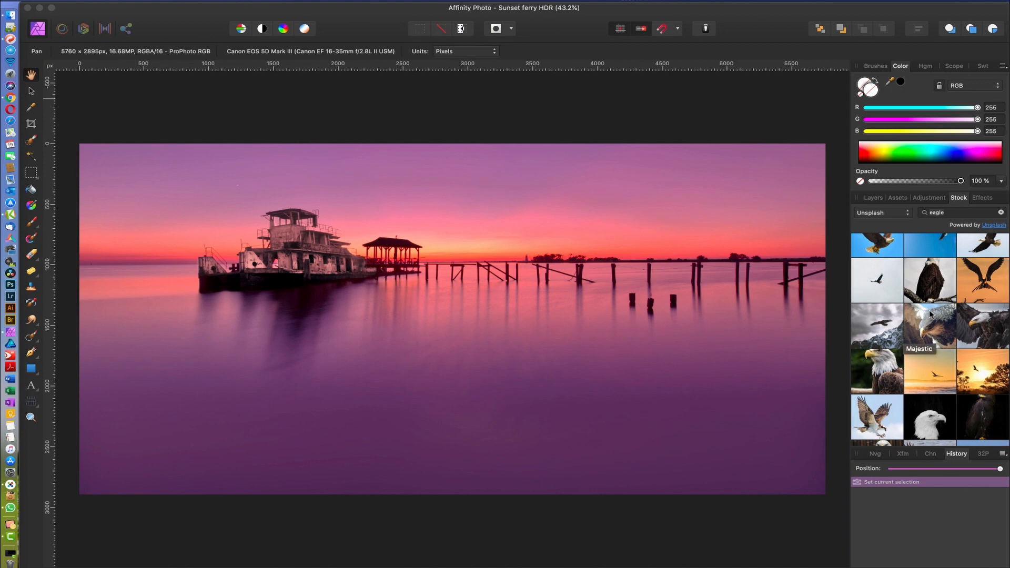
scroll(down, 3)
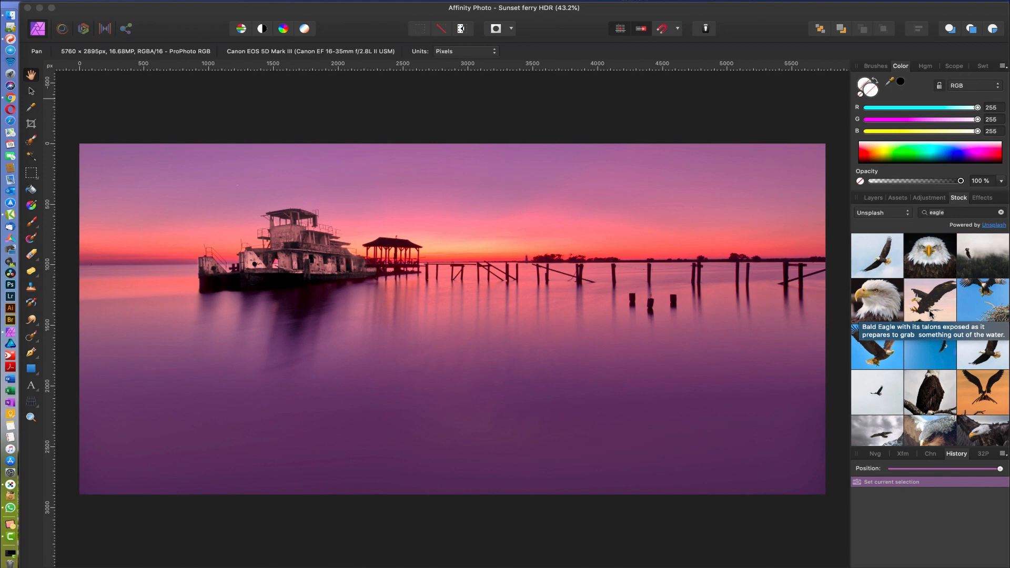
mouse_move(940, 331)
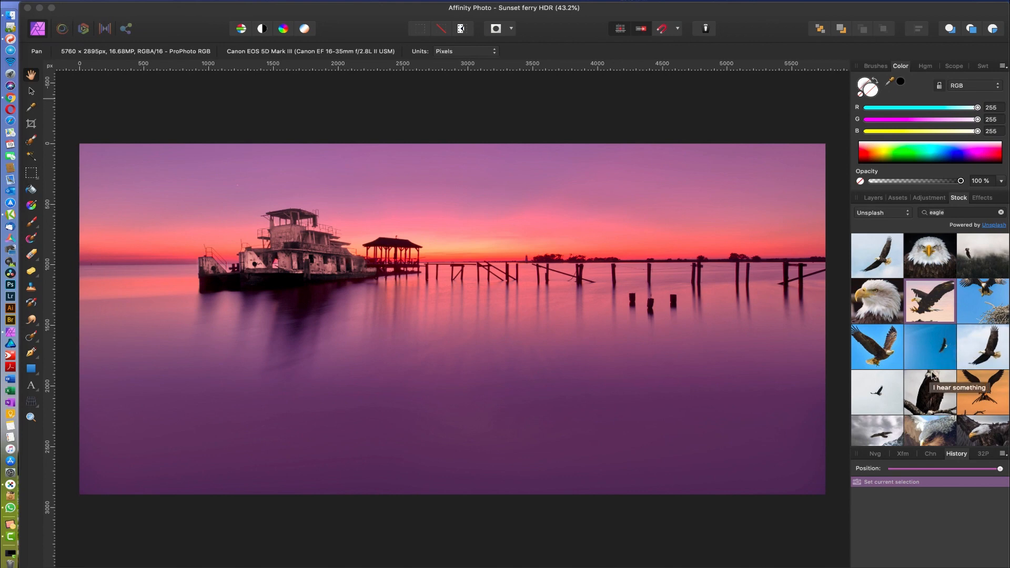
scroll(down, 3)
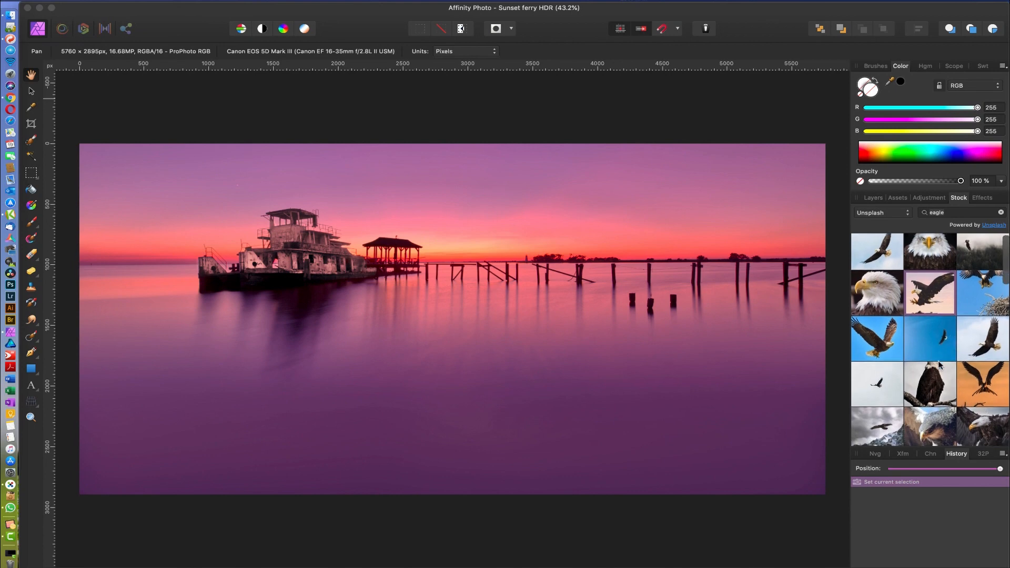
scroll(down, 3)
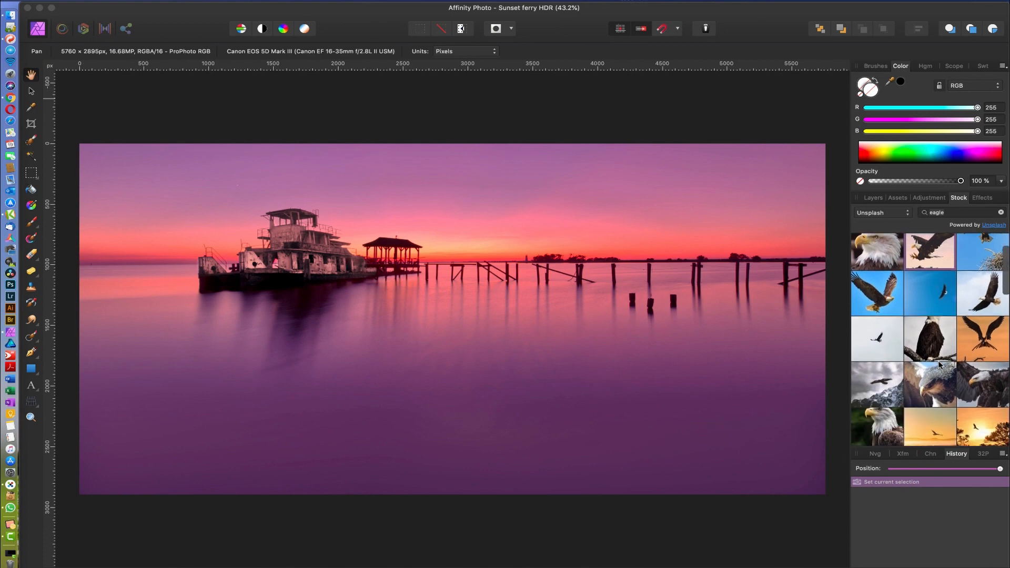
scroll(down, 3)
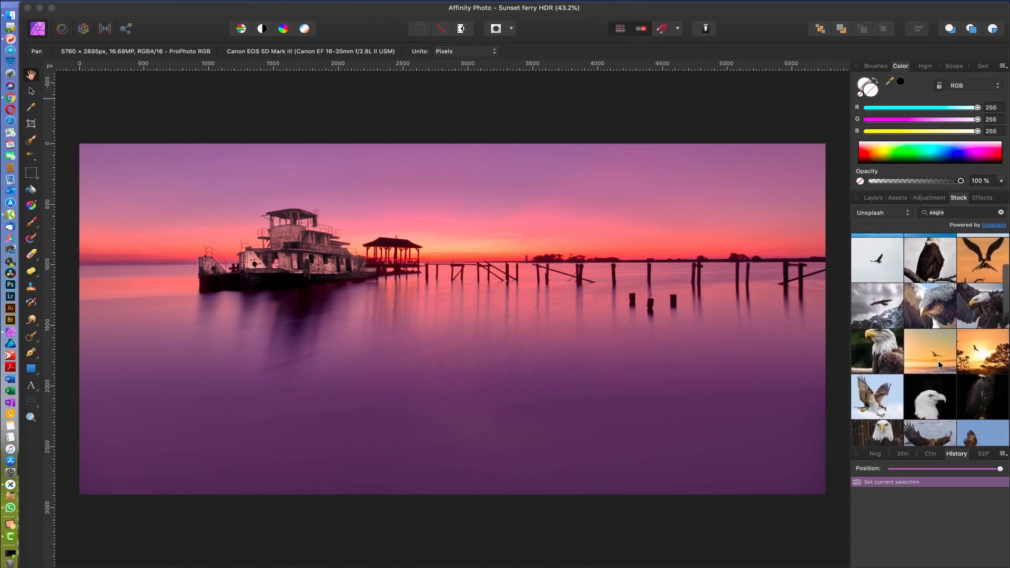
click(929, 351)
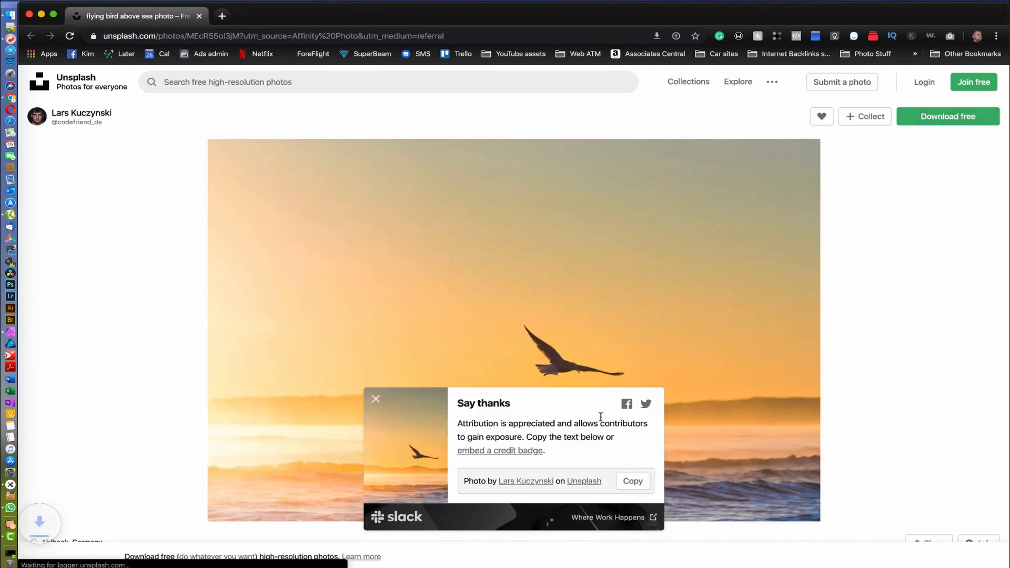
Download the flying-bird photo free from Unsplash and dismiss the 'Say thanks' popup
click(948, 116)
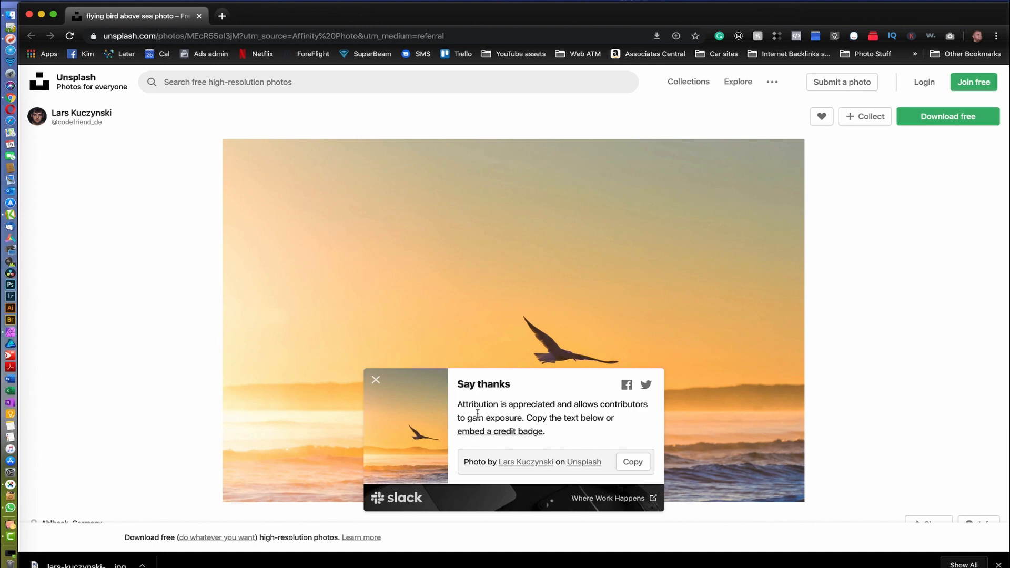
mouse_move(616, 416)
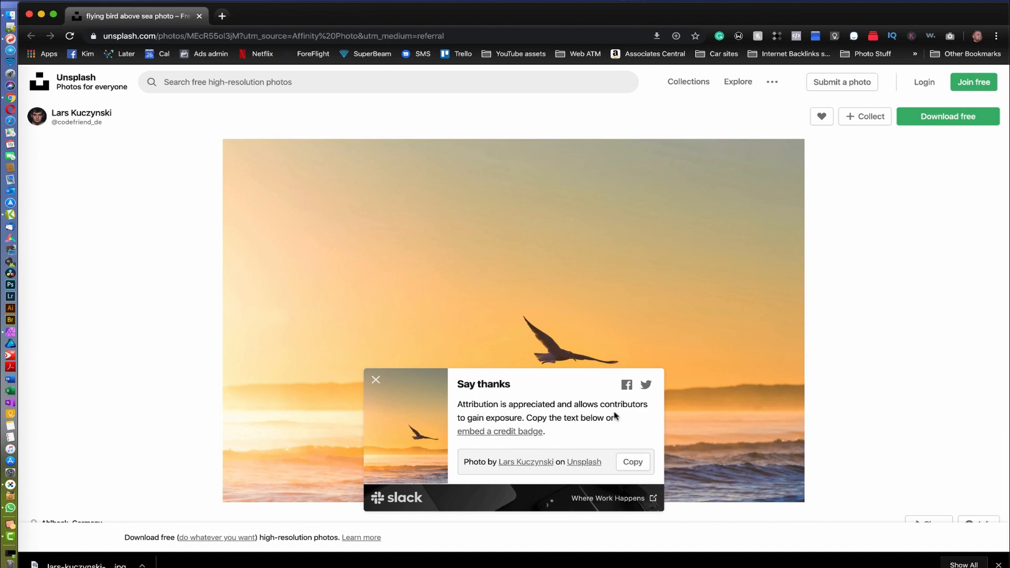
mouse_move(574, 430)
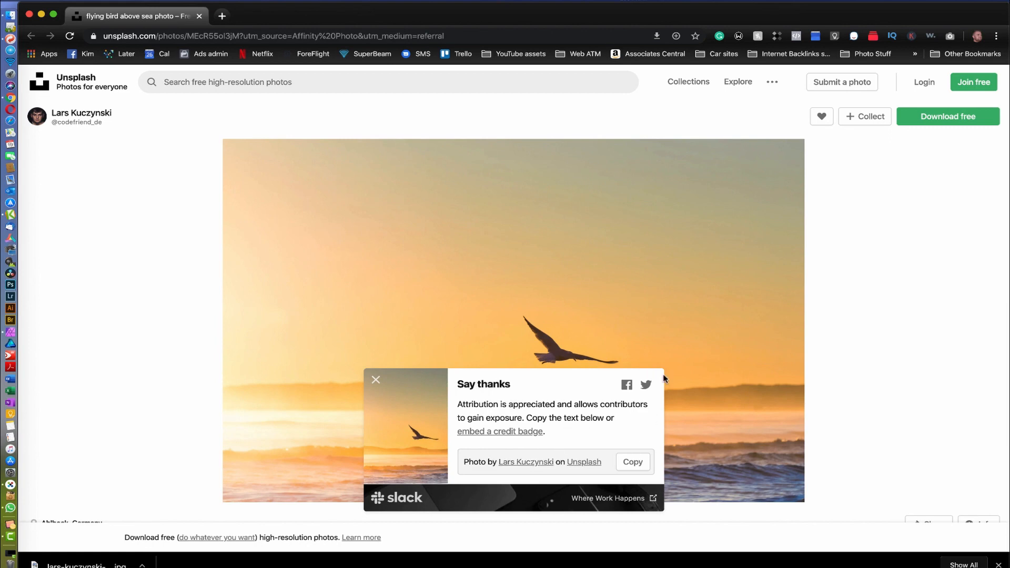
click(376, 380)
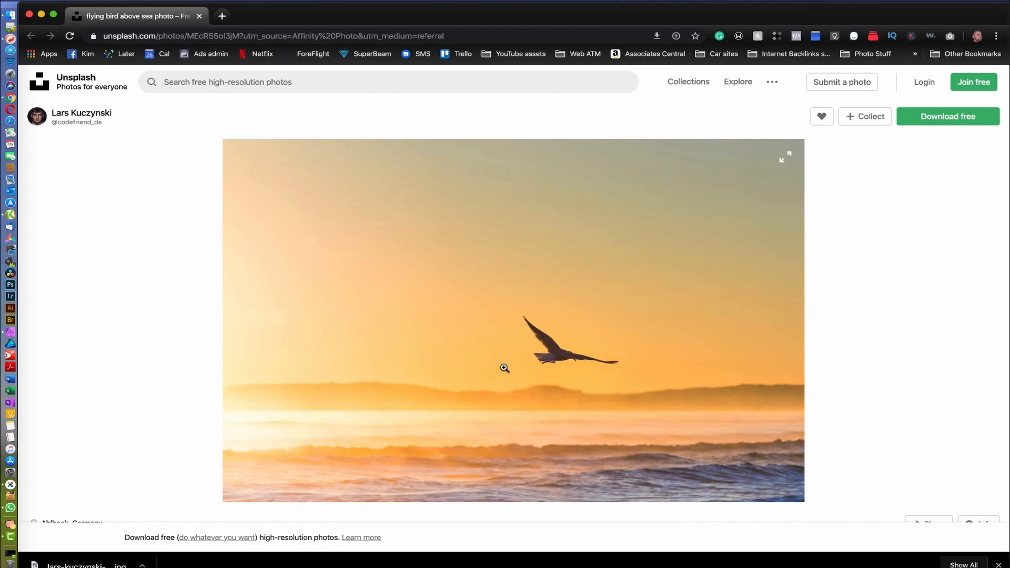
mouse_move(852, 208)
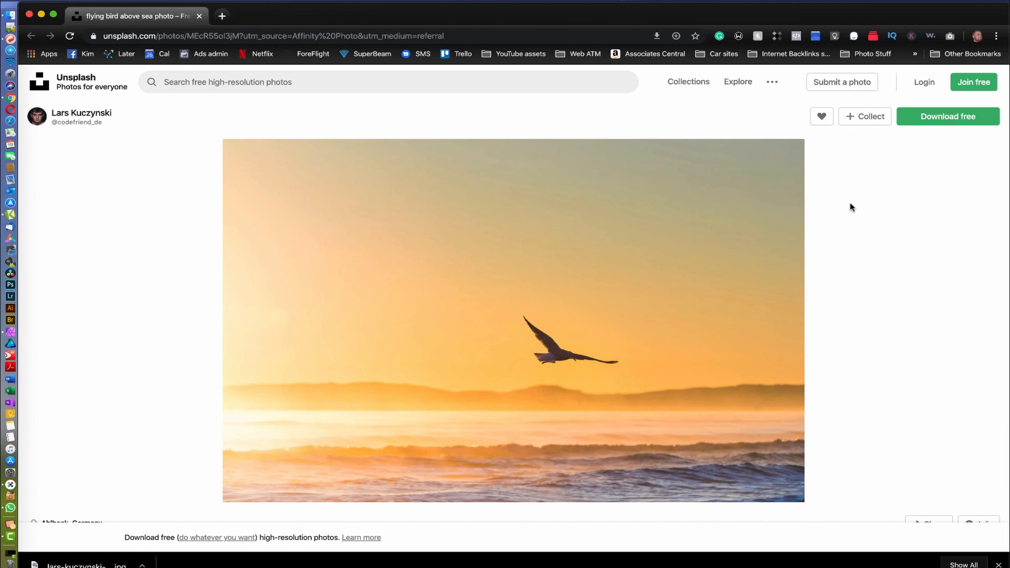
mouse_move(882, 196)
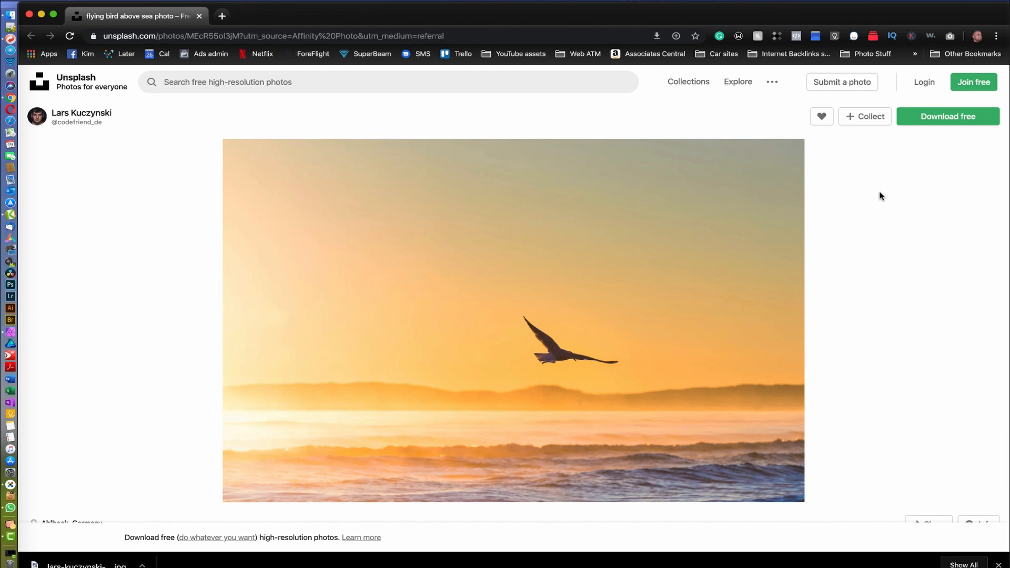
mouse_move(175, 158)
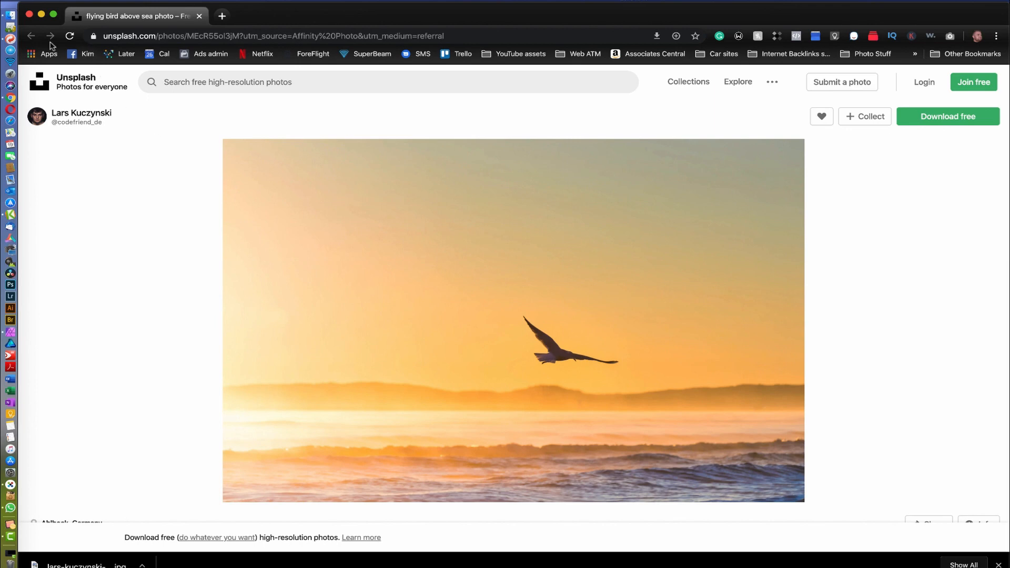
mouse_move(30, 35)
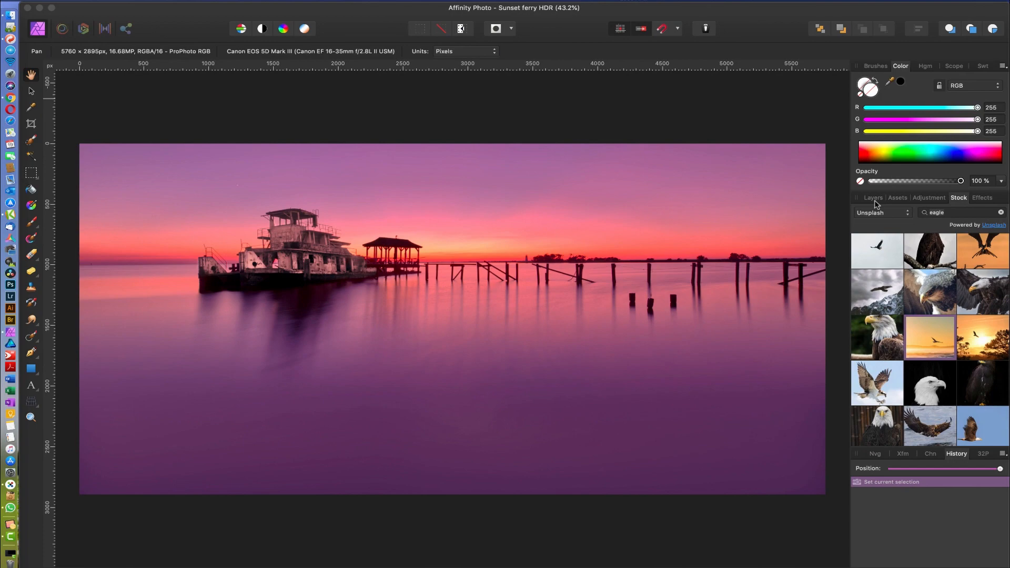
From Finder's Downloads folder, load the eagle JPEG as a new Affinity Photo document
click(873, 197)
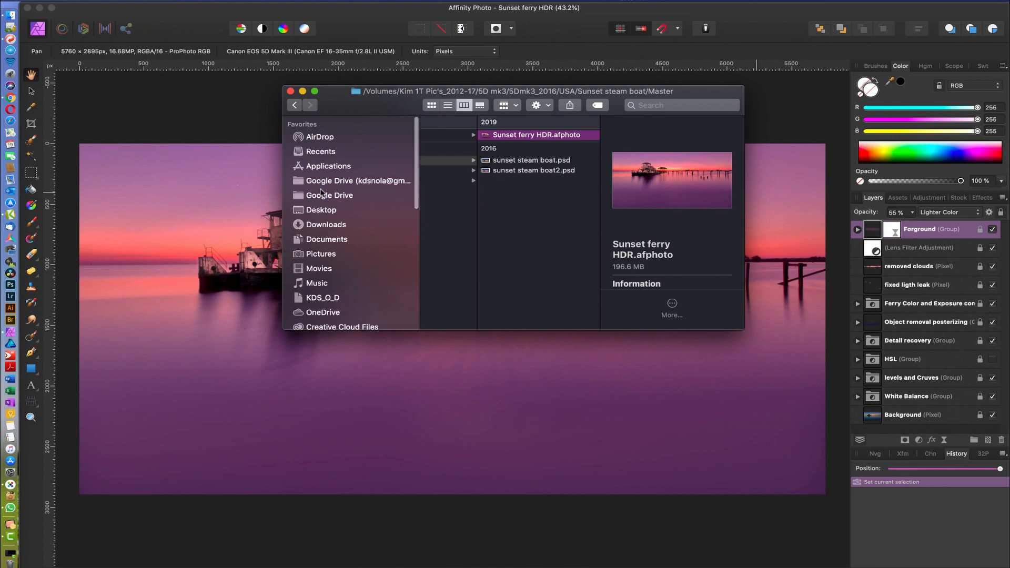
mouse_move(327, 202)
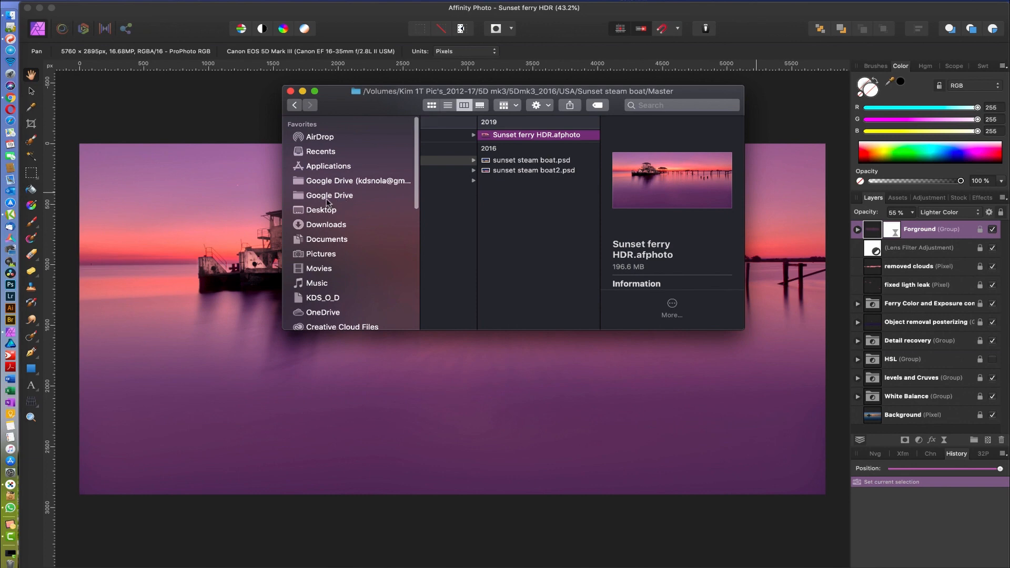
click(326, 224)
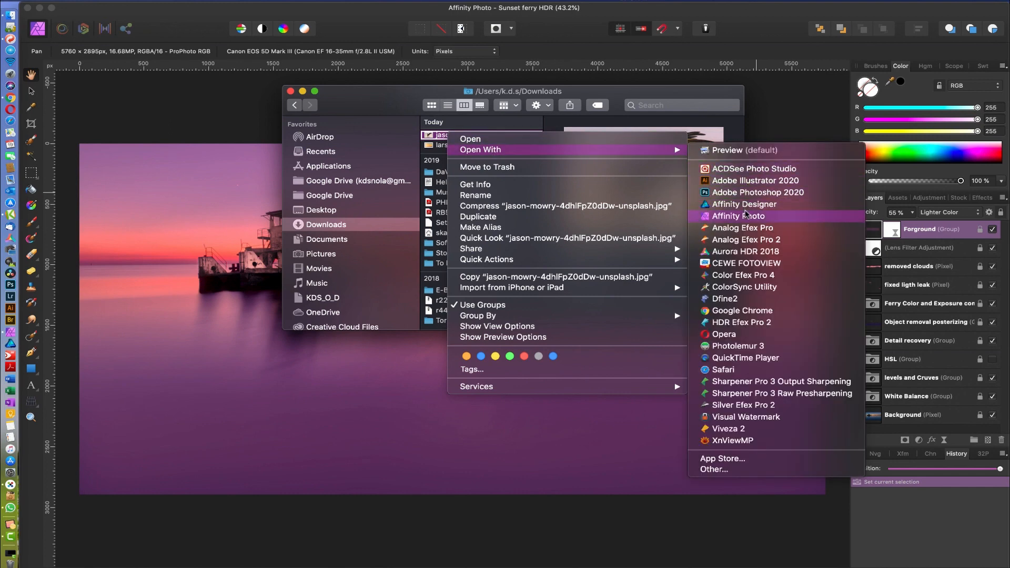
click(738, 216)
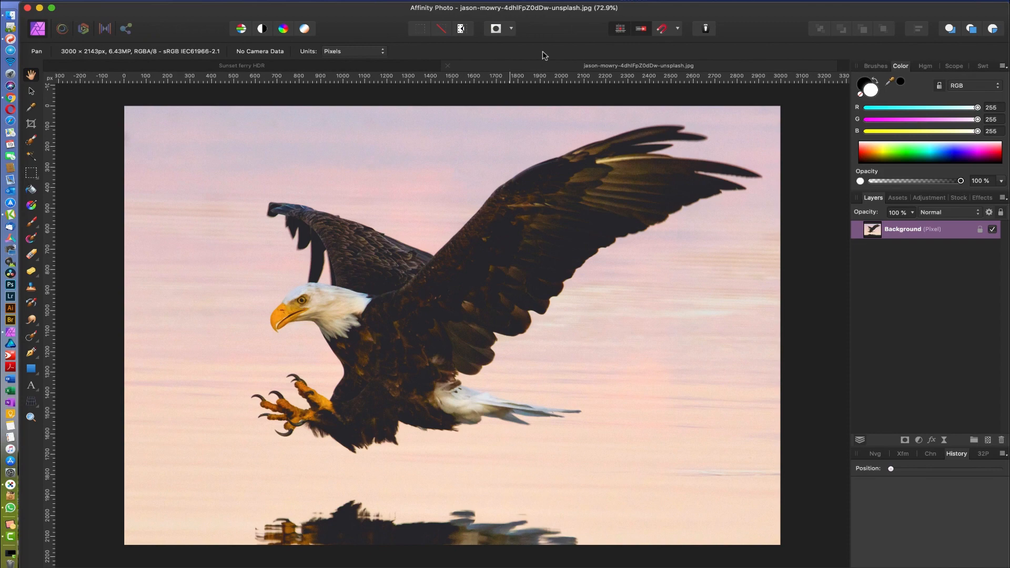